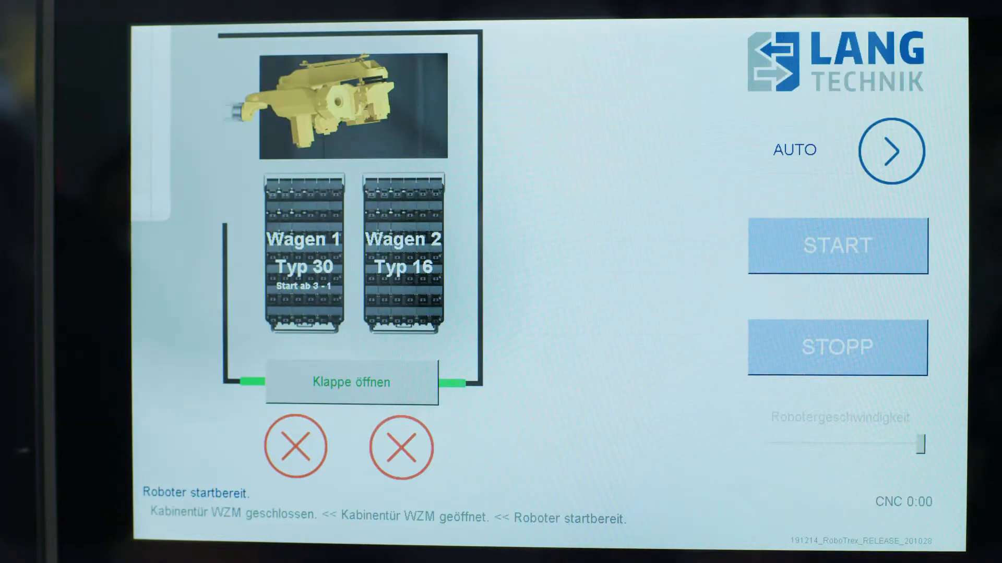
Step: Confirm Wagen 1 (Typ 30) and Wagen 2 (Typ 16), turning both red X marks into checkmarks
click(296, 446)
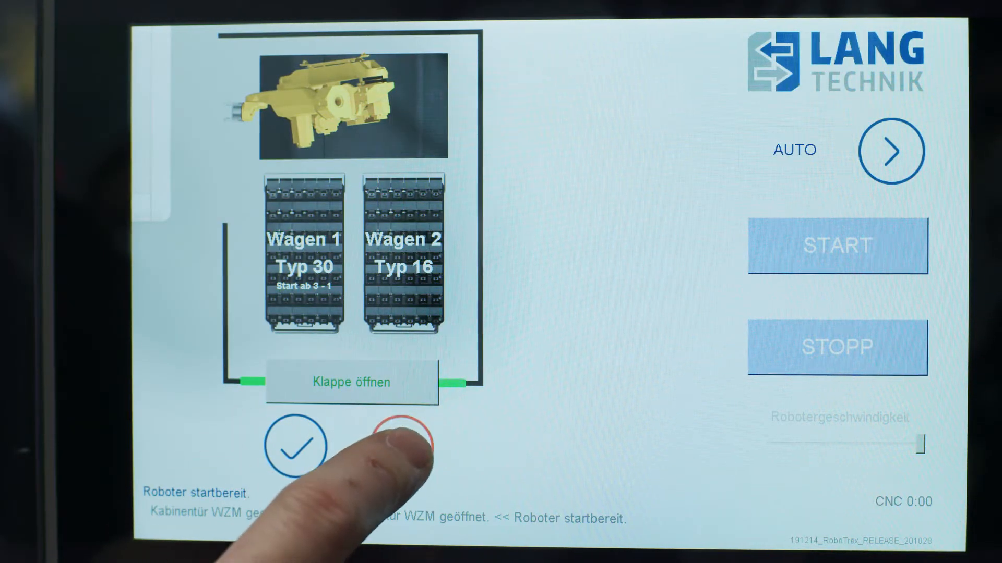
click(400, 447)
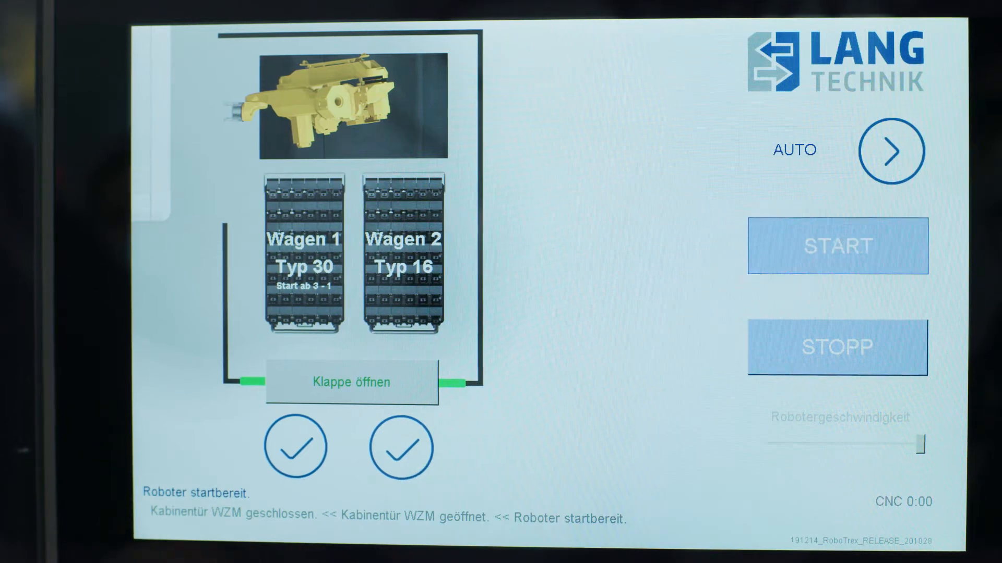